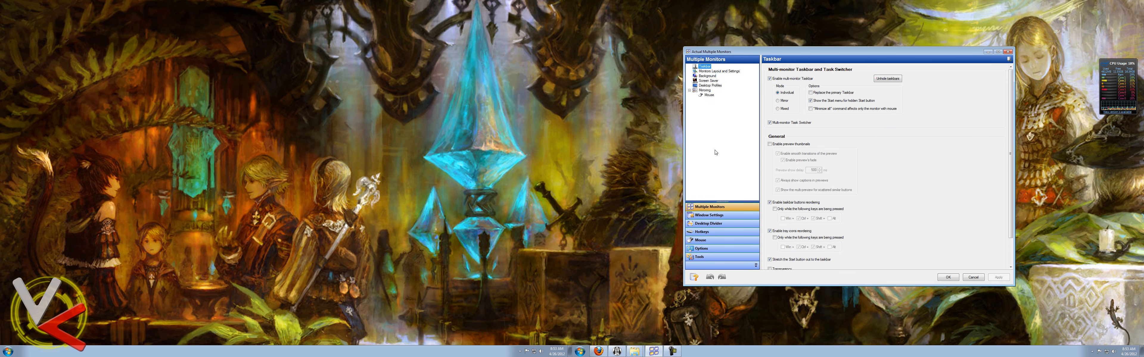
# Step: Browse Hotkeys and Tools pages, then show Monitors Layout and Settings with the four displays
pyautogui.click(703, 232)
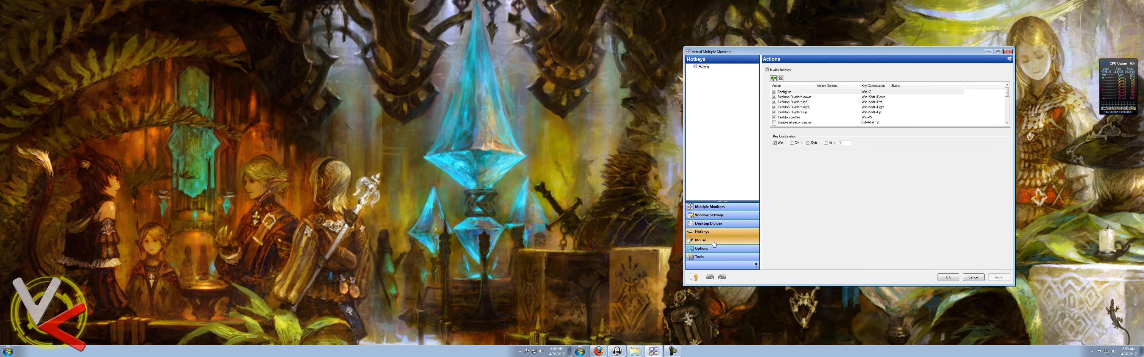
pyautogui.click(699, 257)
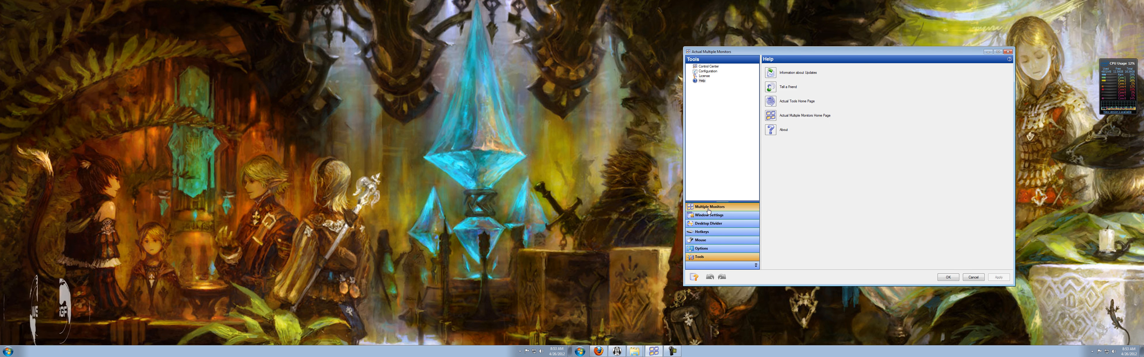
pyautogui.click(708, 207)
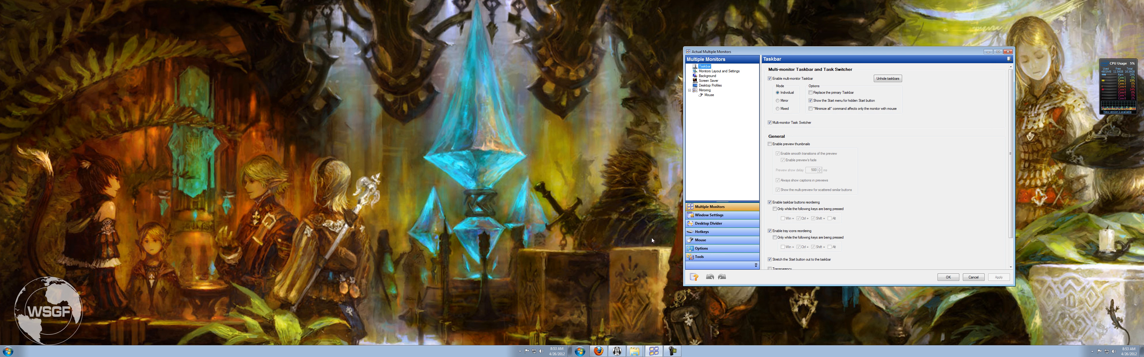
pyautogui.moveTo(218, 350)
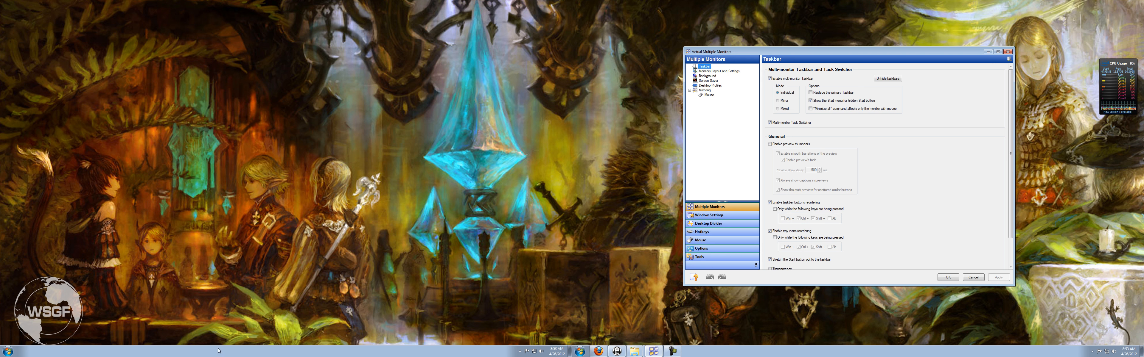
pyautogui.moveTo(150, 205)
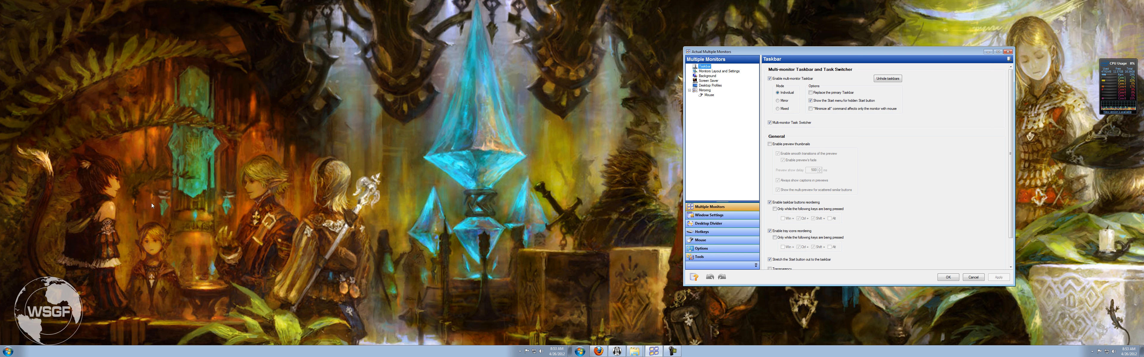
pyautogui.moveTo(236, 250)
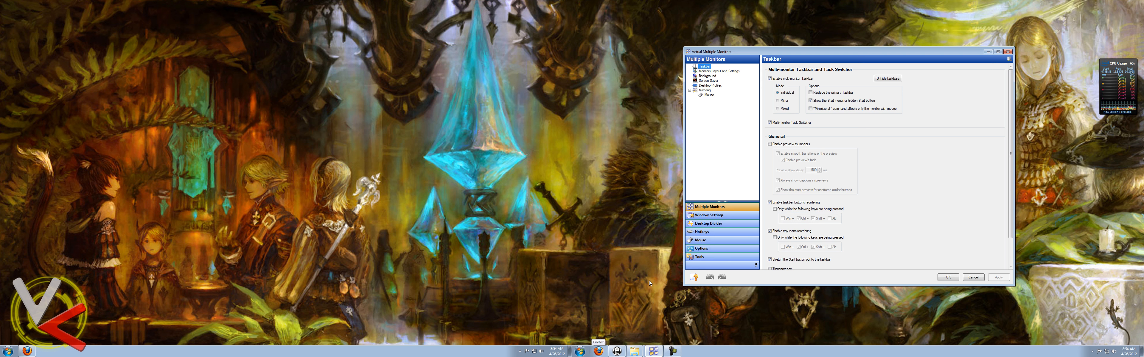
pyautogui.click(718, 71)
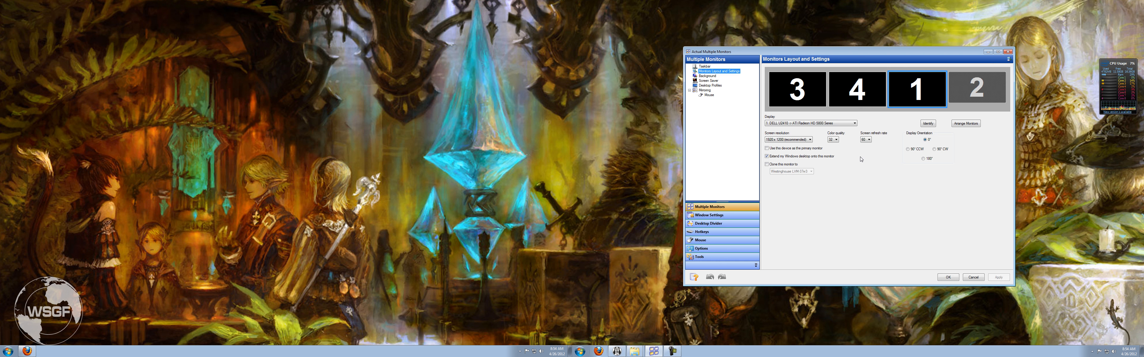
pyautogui.moveTo(936, 172)
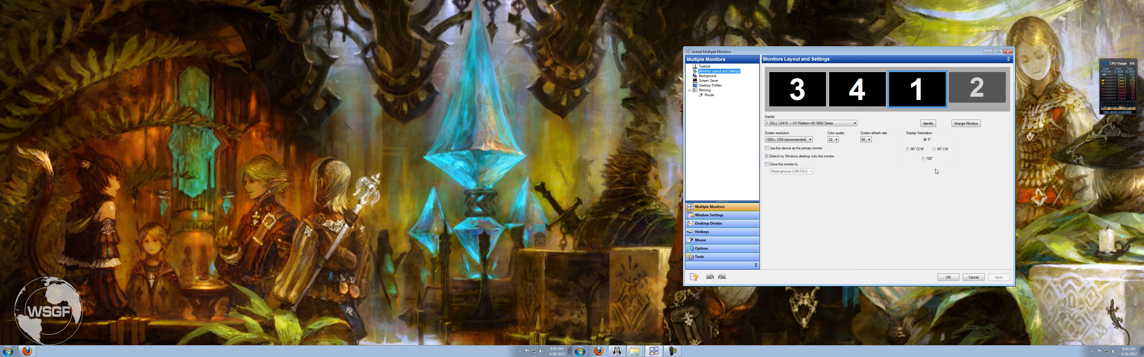
# Step: Show the Background page with one wallpaper stretched across the whole desktop
pyautogui.click(706, 76)
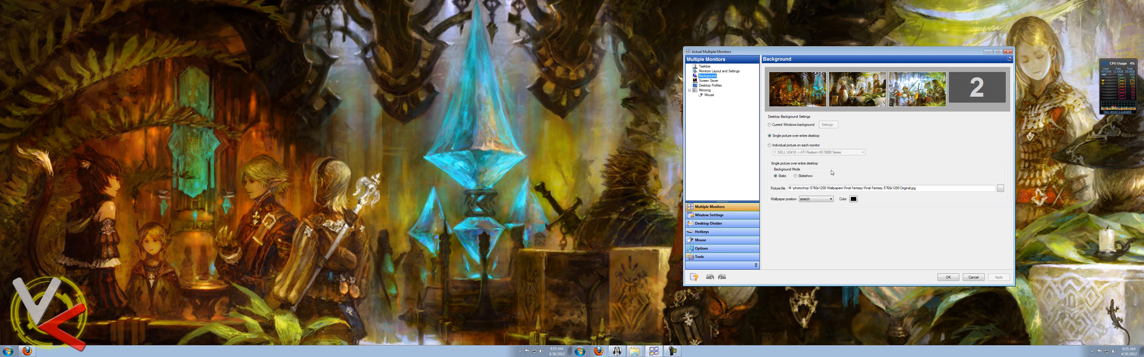
pyautogui.moveTo(834, 173)
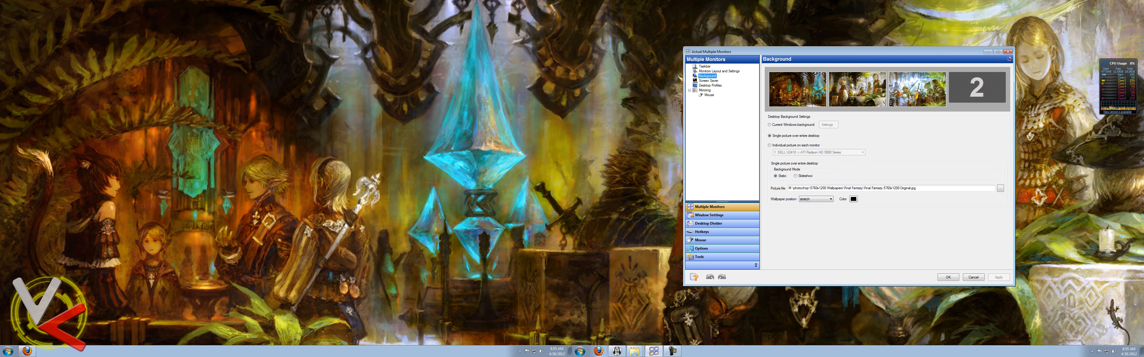
pyautogui.moveTo(769, 145)
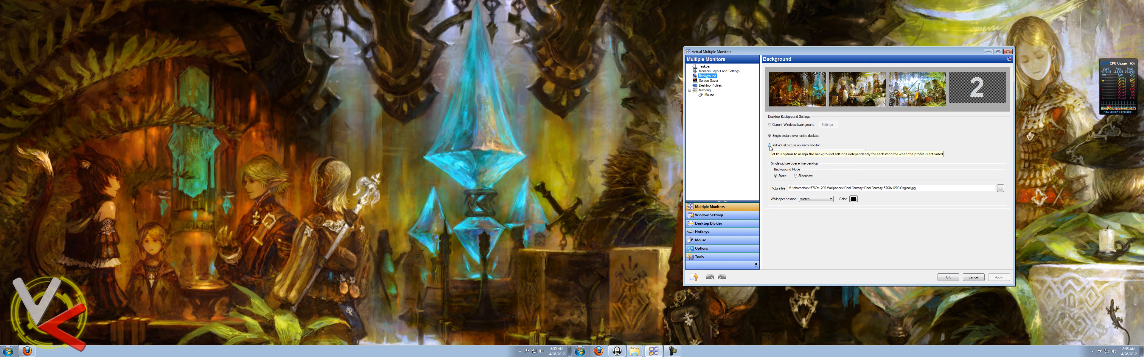
pyautogui.click(769, 146)
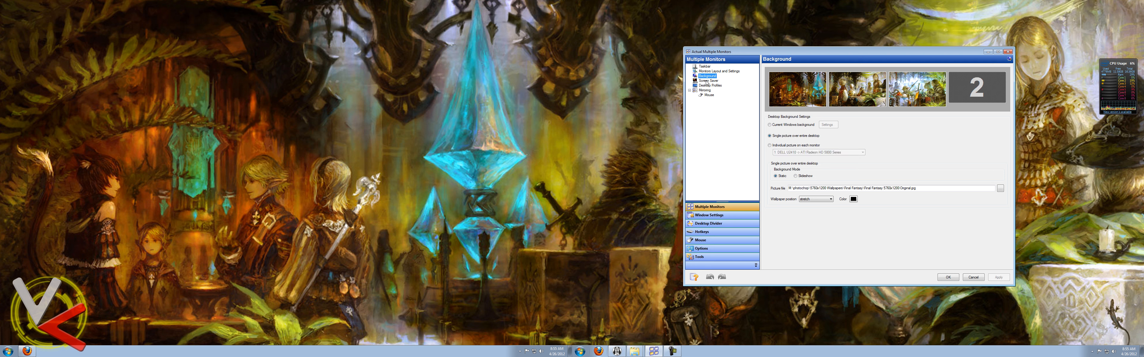
# Step: View the Screen Saver page, then the empty Desktop Profiles page
pyautogui.click(708, 71)
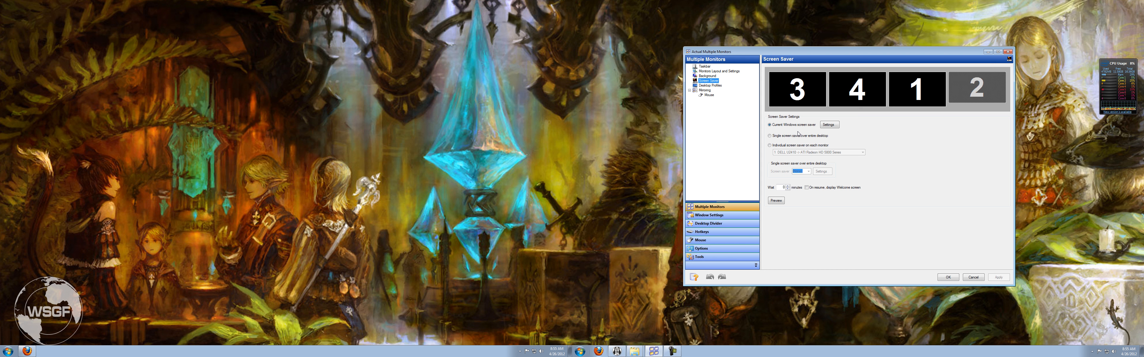
pyautogui.click(709, 84)
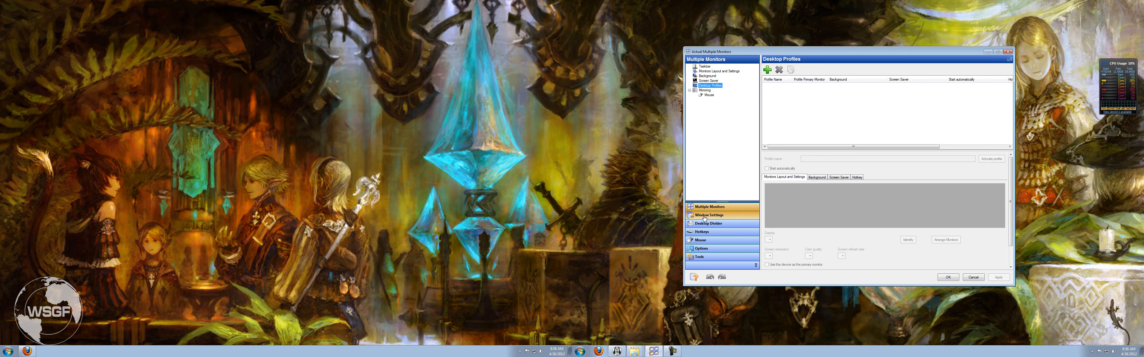
pyautogui.click(701, 249)
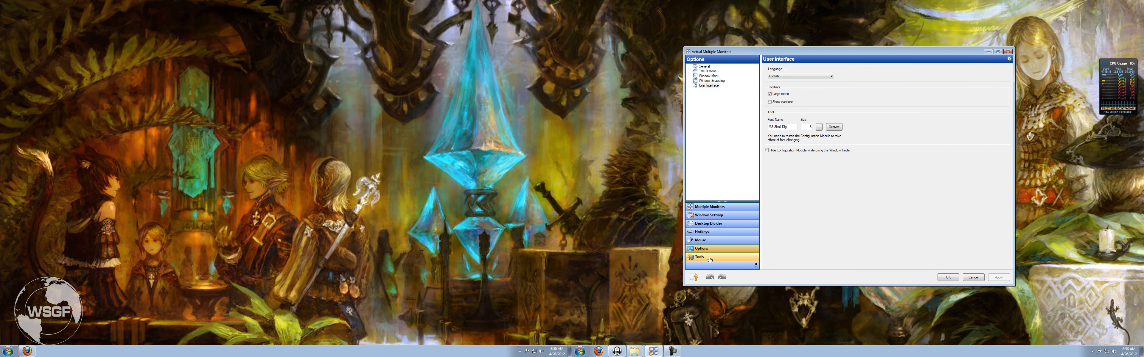
pyautogui.click(709, 207)
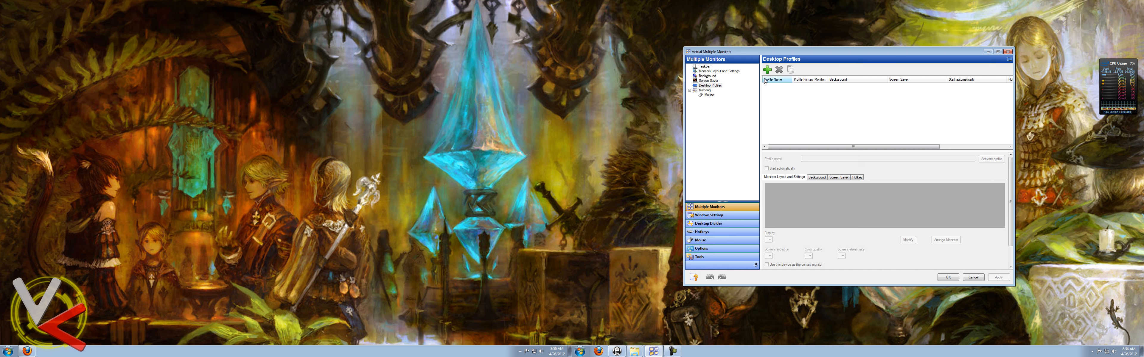
pyautogui.click(774, 79)
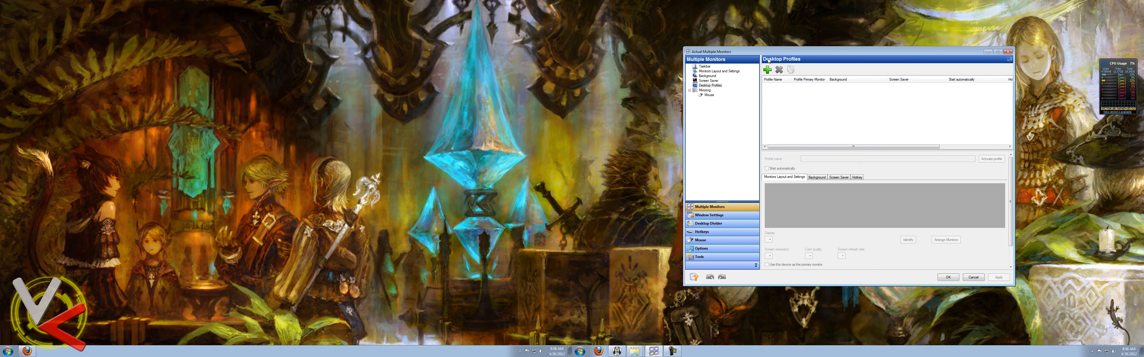
# Step: Pass the Mirroring page and show Exclusions with the Adobe Flash Fullscreen Window rule
pyautogui.click(707, 90)
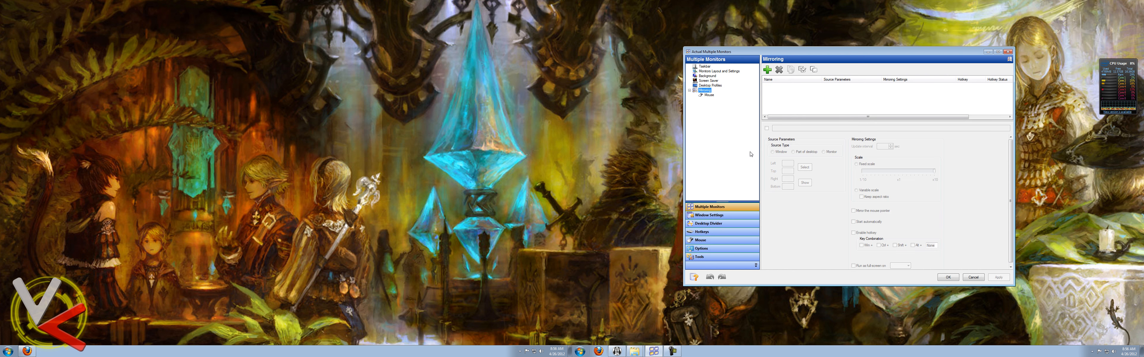
pyautogui.moveTo(663, 181)
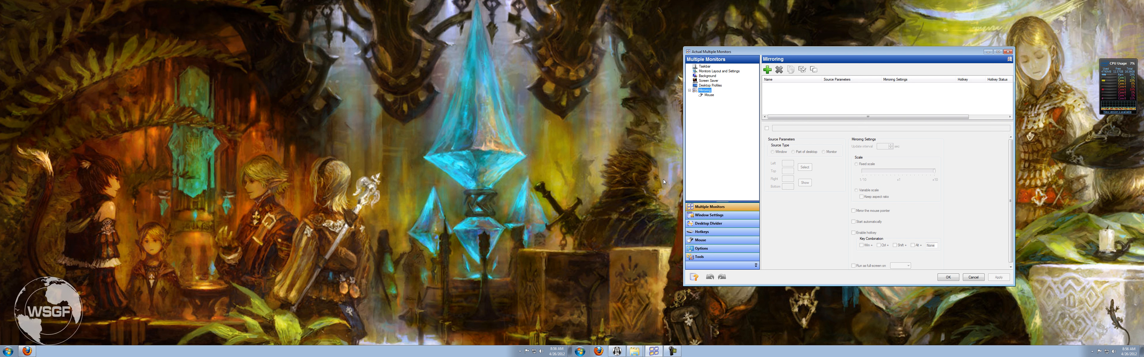
pyautogui.moveTo(865, 61)
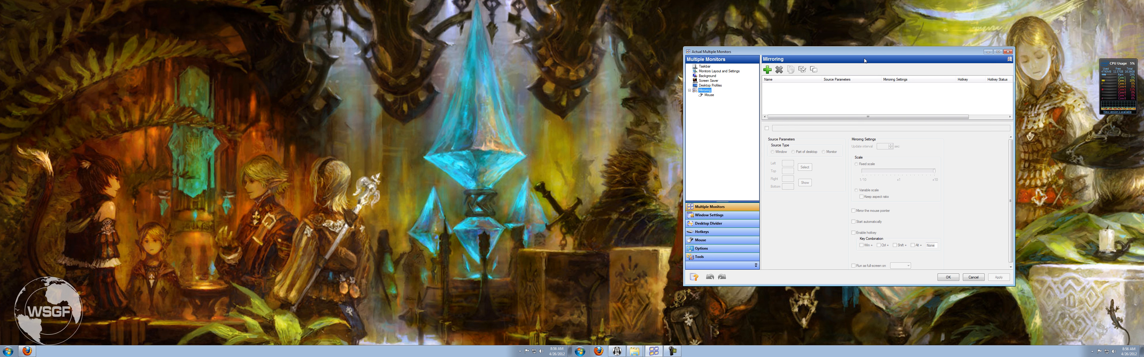
pyautogui.moveTo(790, 104)
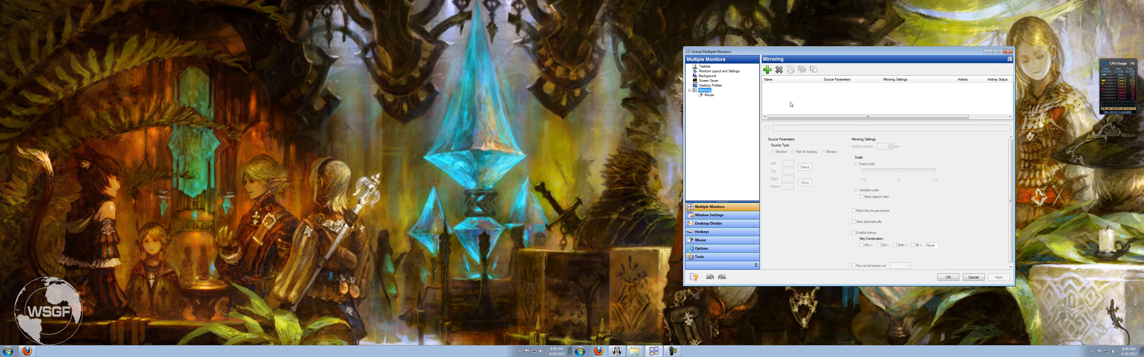
pyautogui.moveTo(743, 103)
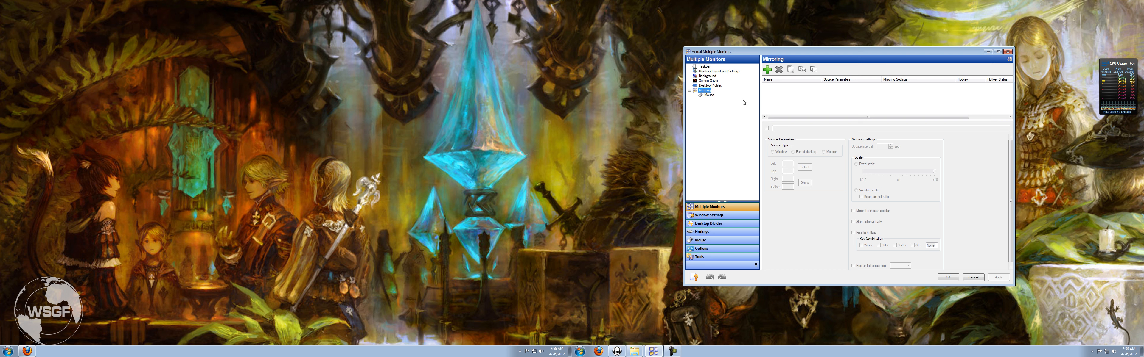
pyautogui.moveTo(337, 245)
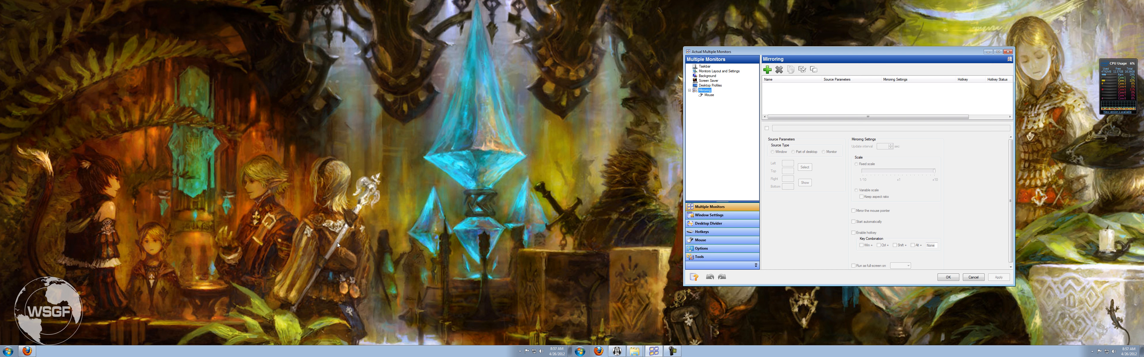
pyautogui.moveTo(280, 118)
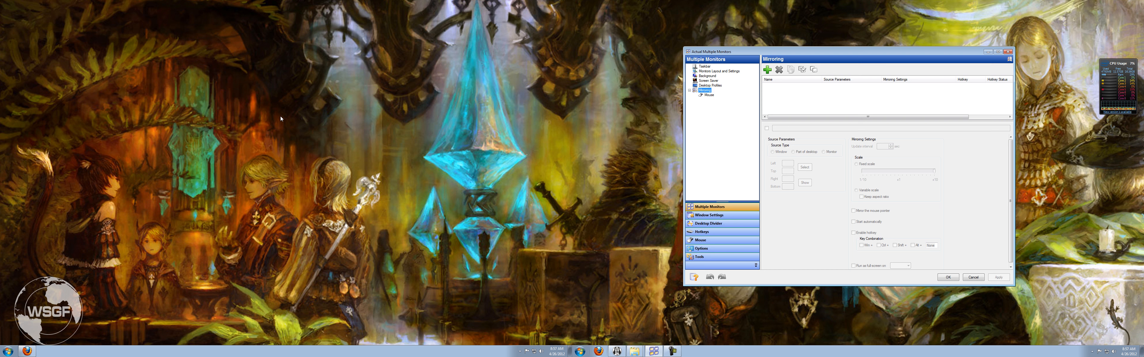
pyautogui.moveTo(197, 72)
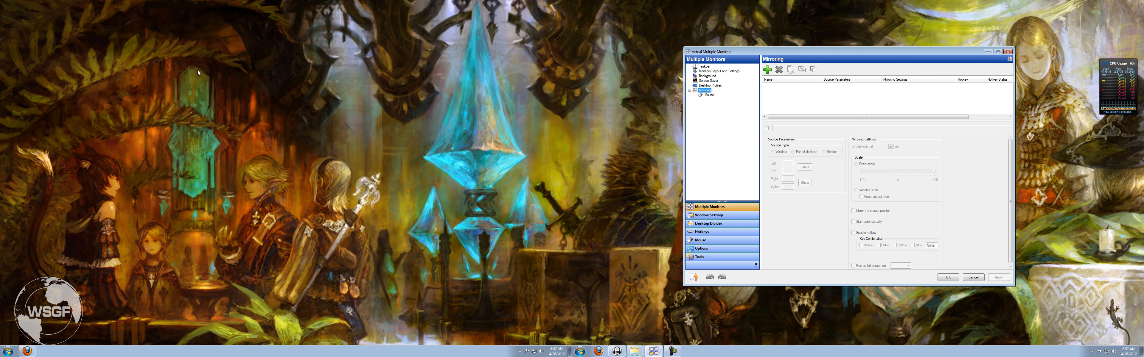
pyautogui.moveTo(328, 106)
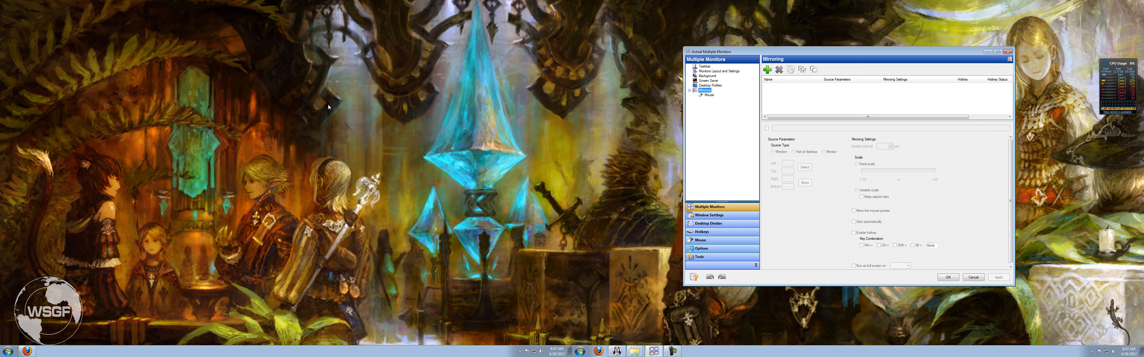
pyautogui.moveTo(1039, 244)
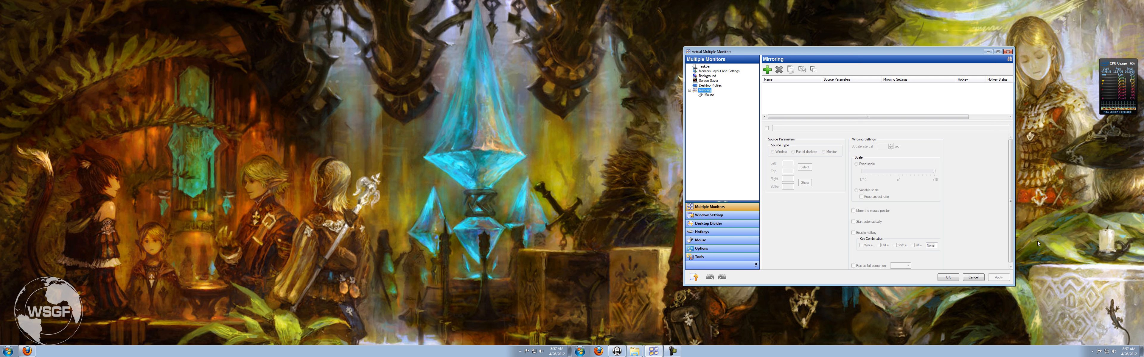
pyautogui.moveTo(352, 137)
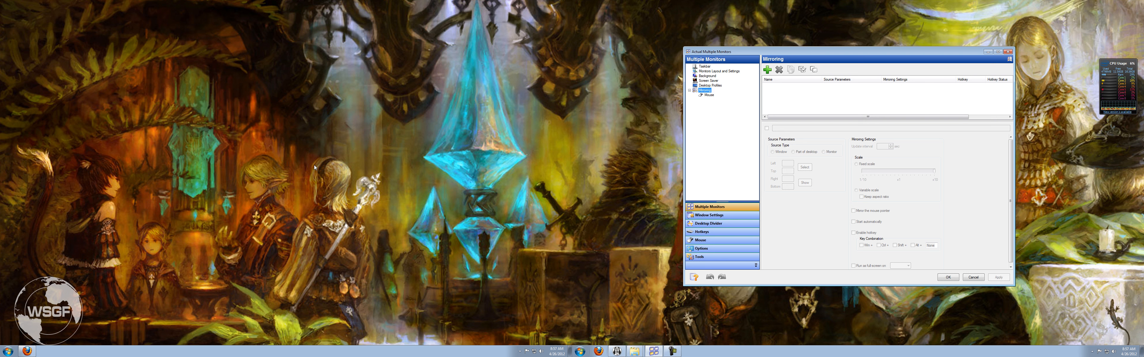
pyautogui.click(706, 214)
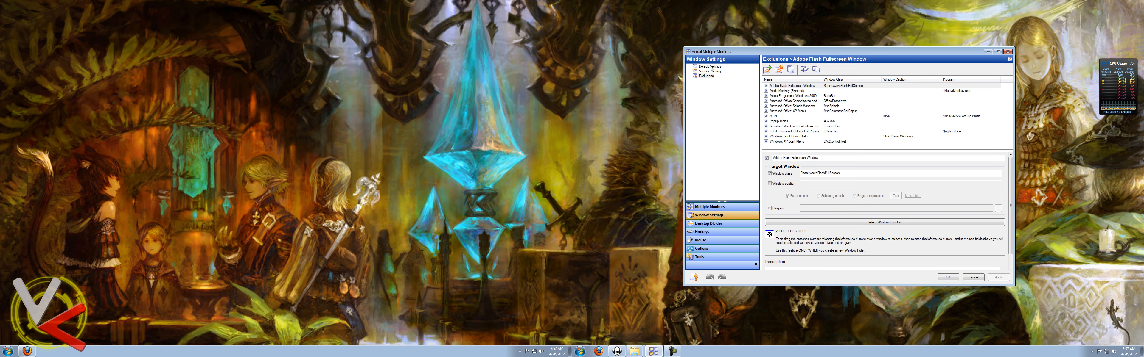
# Step: Show Default Settings for window positioning, title buttons and the window menu
pyautogui.click(704, 66)
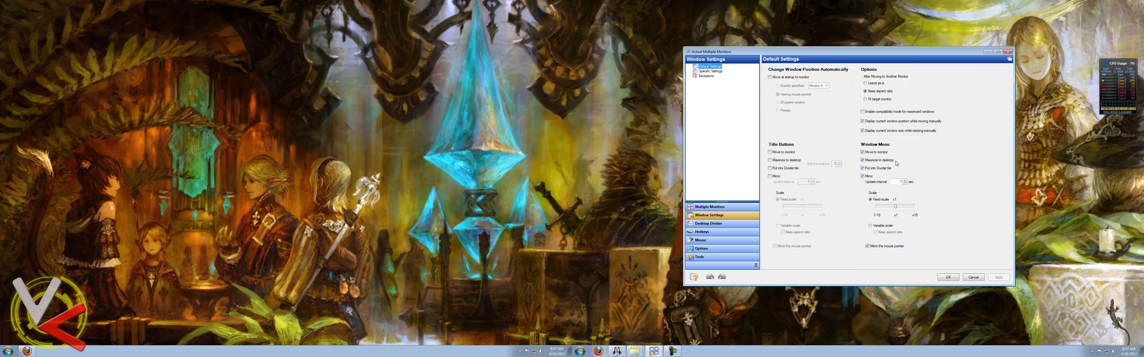
pyautogui.moveTo(859, 56)
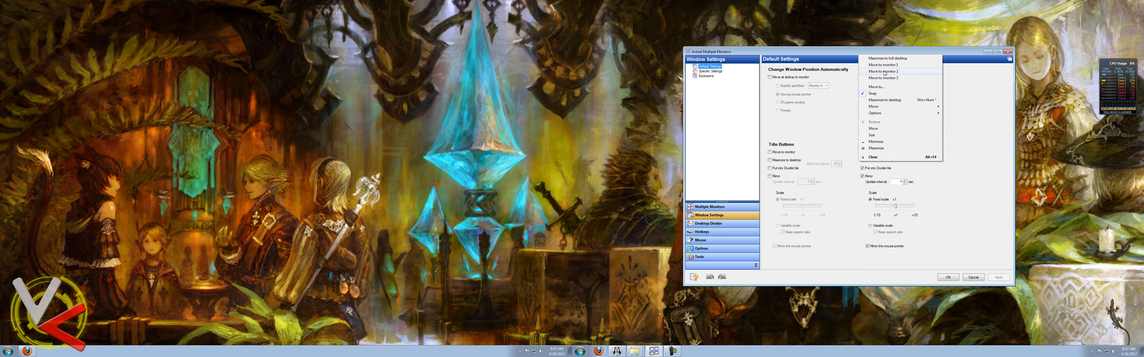
pyautogui.moveTo(901, 78)
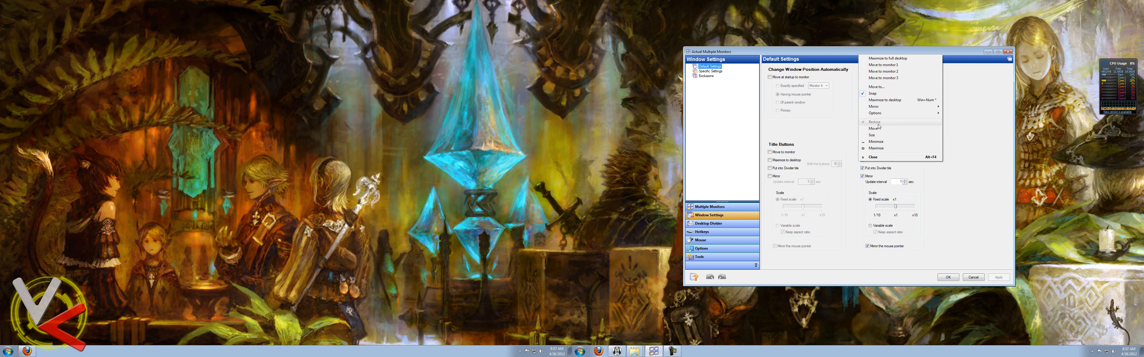
pyautogui.moveTo(899, 129)
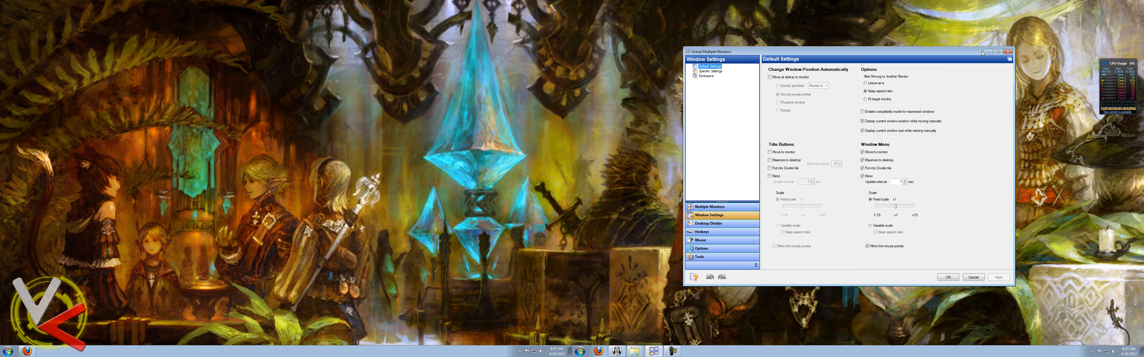
pyautogui.moveTo(770, 171)
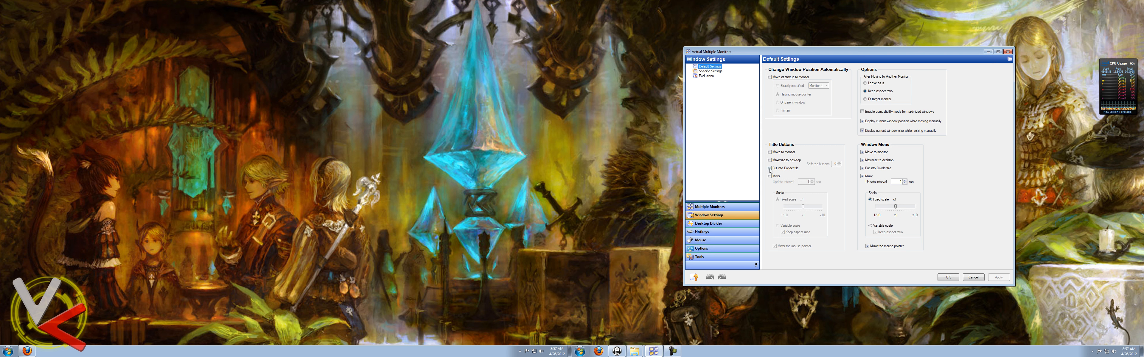
# Step: Enable Desktop Divider with the three-tile Layout 1 and confirm with OK
pyautogui.click(708, 232)
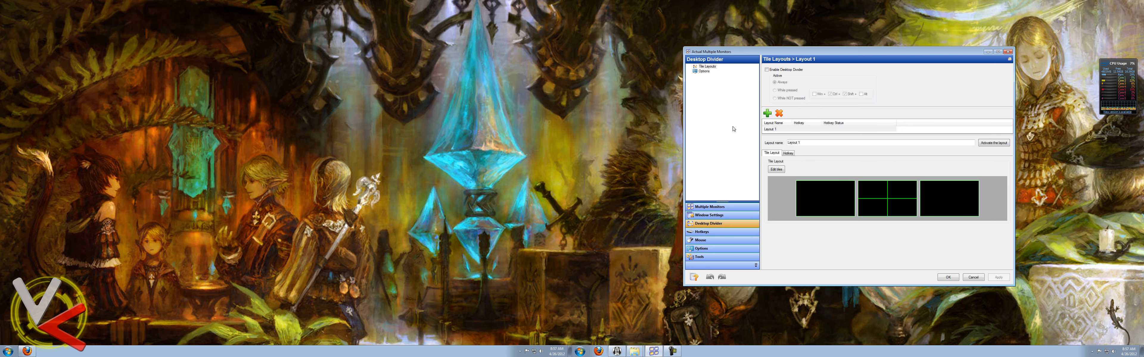
pyautogui.moveTo(789, 188)
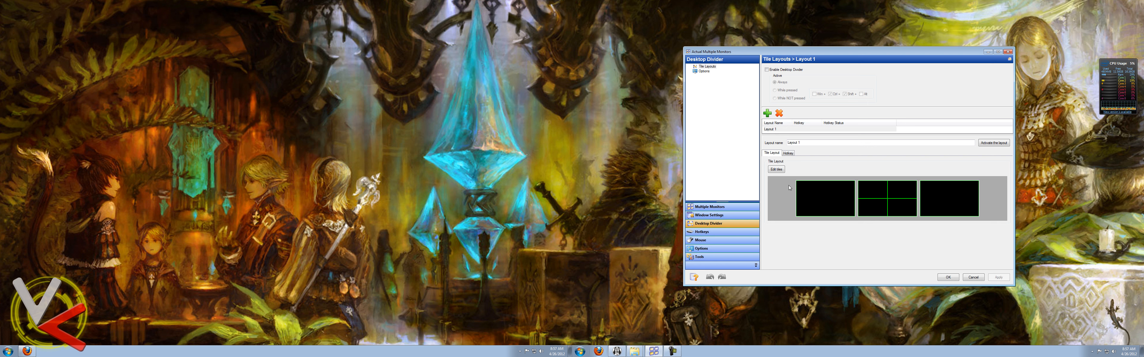
pyautogui.moveTo(887, 212)
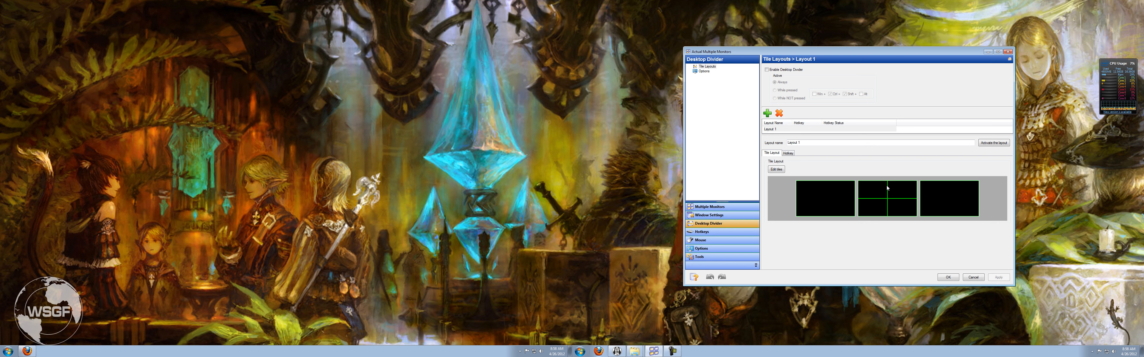
pyautogui.moveTo(898, 202)
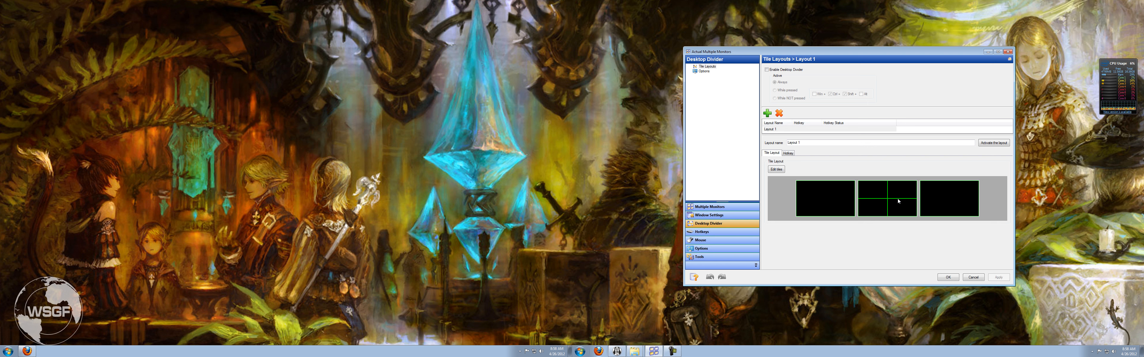
pyautogui.moveTo(838, 198)
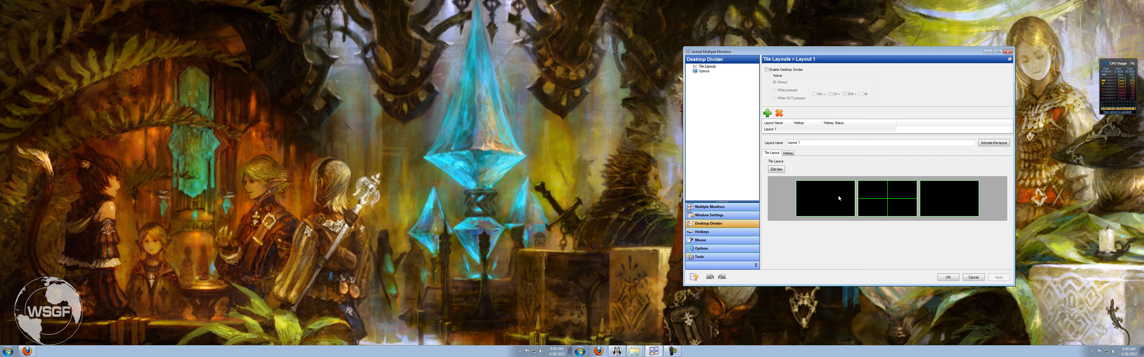
pyautogui.moveTo(744, 106)
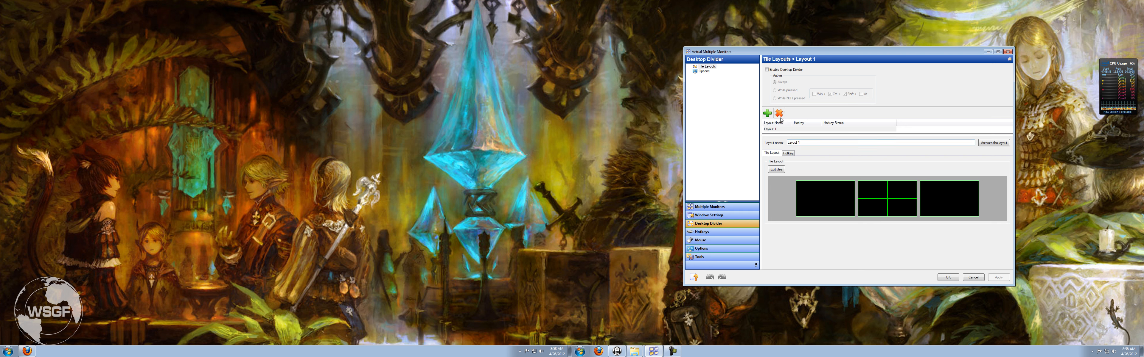
pyautogui.click(767, 69)
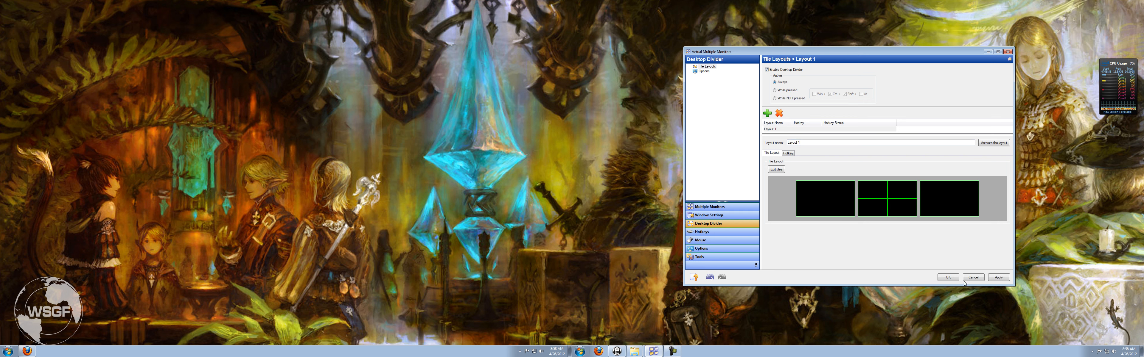
pyautogui.click(947, 277)
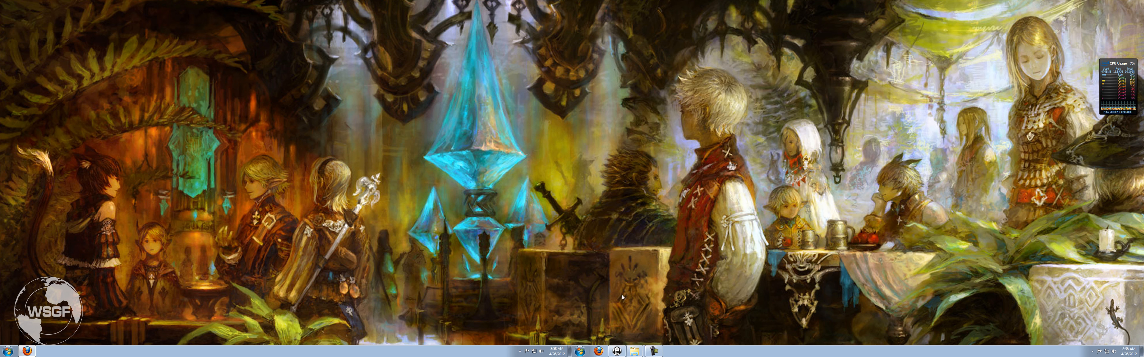
# Step: Snap a Firefox Google window into the right-hand divider tile, then reopen the settings
pyautogui.click(601, 351)
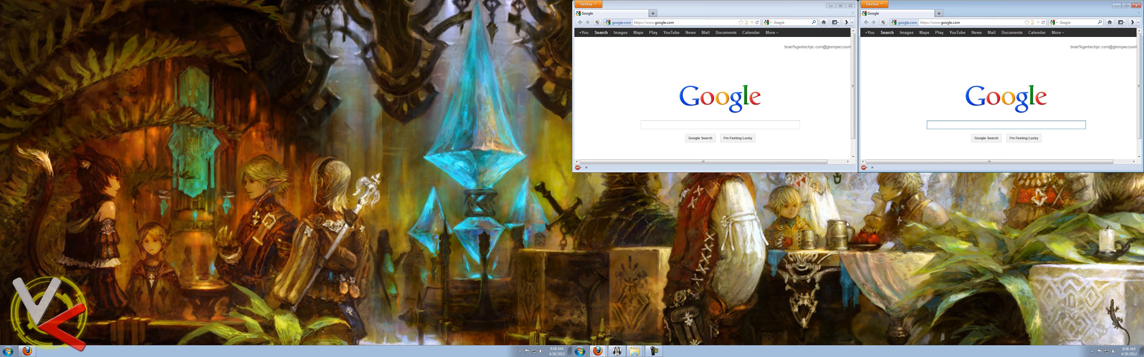
pyautogui.click(1005, 125)
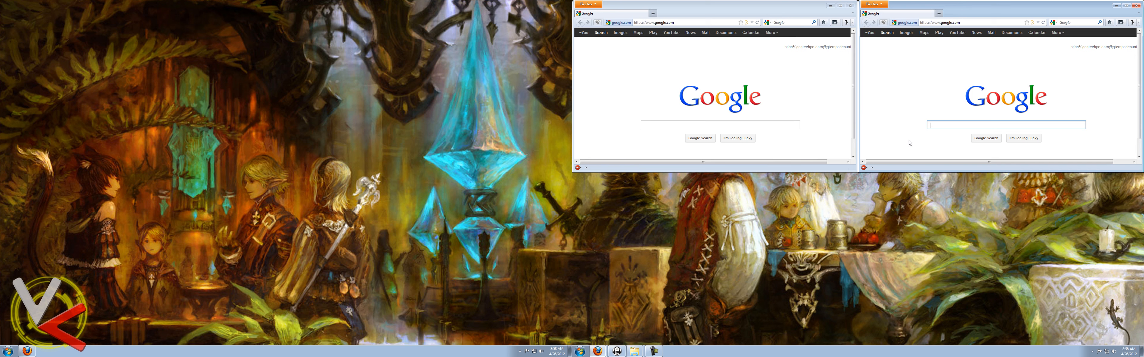
pyautogui.moveTo(963, 16)
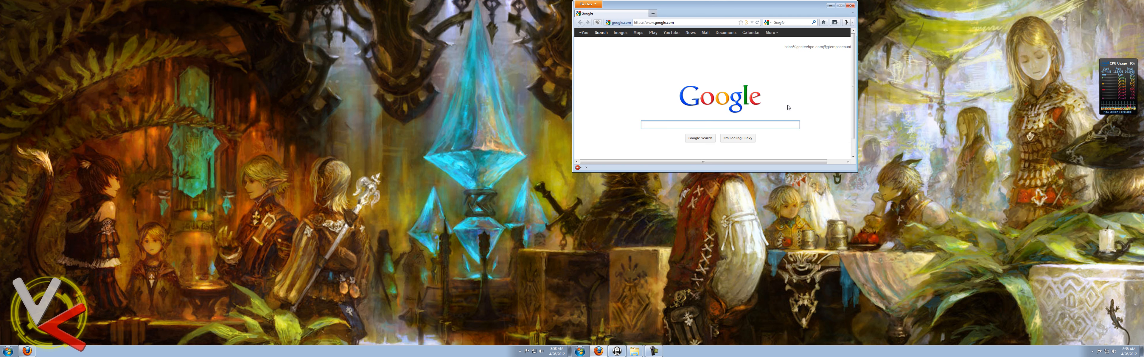
pyautogui.click(719, 125)
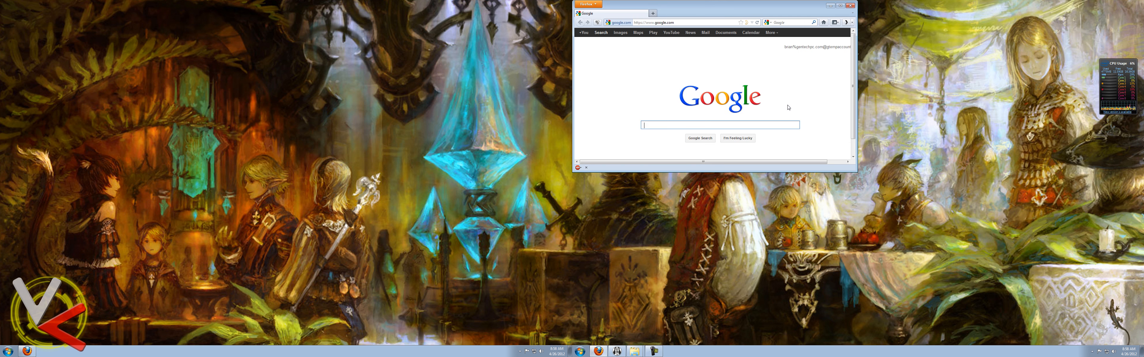
pyautogui.moveTo(727, 305)
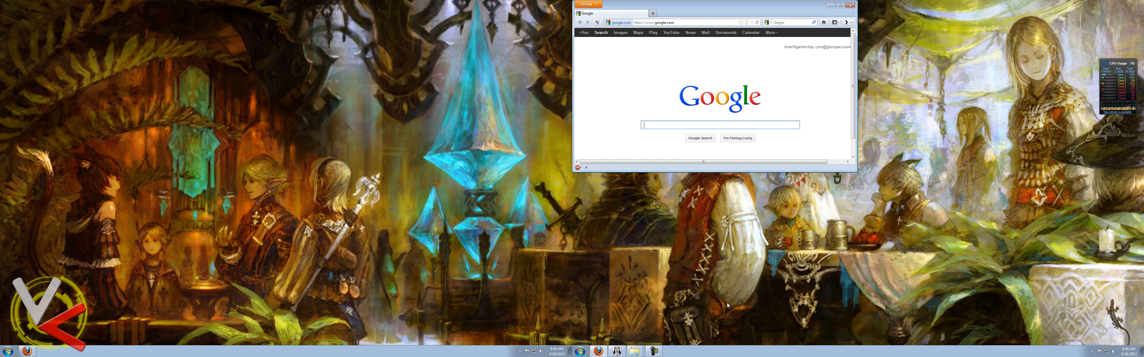
pyautogui.moveTo(678, 230)
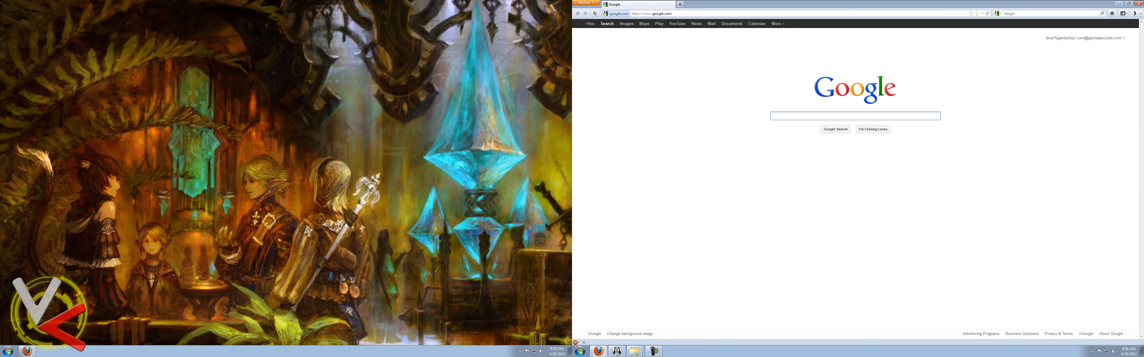
pyautogui.moveTo(868, 281)
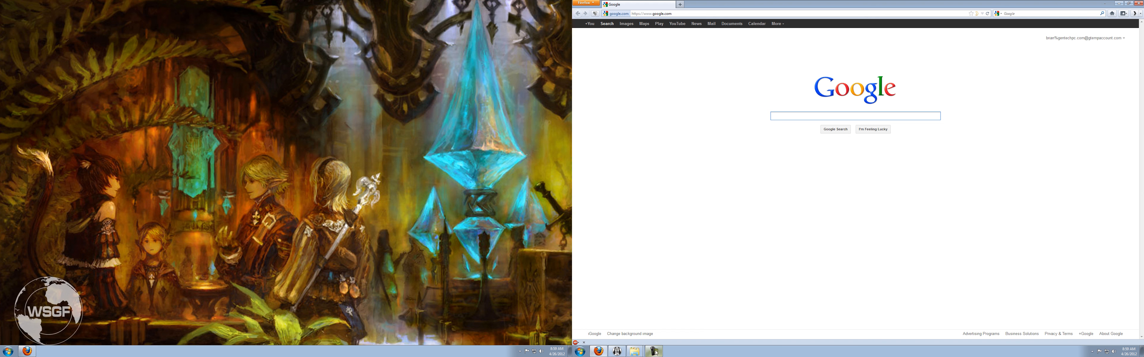
pyautogui.click(854, 115)
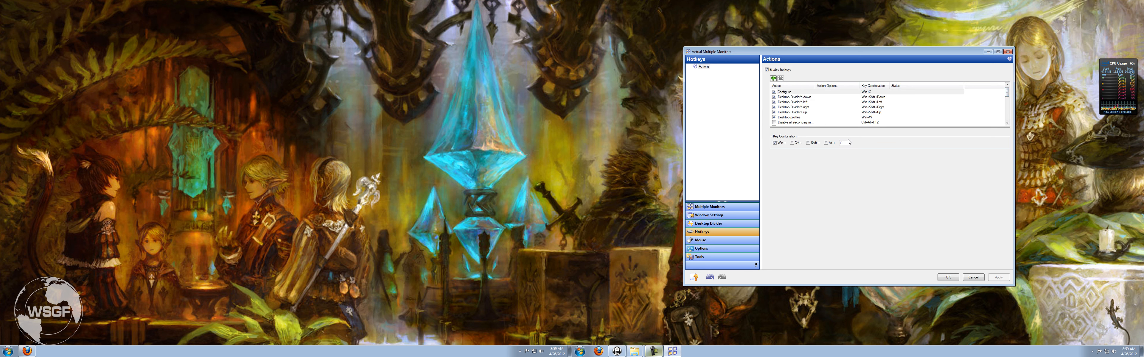
pyautogui.moveTo(813, 178)
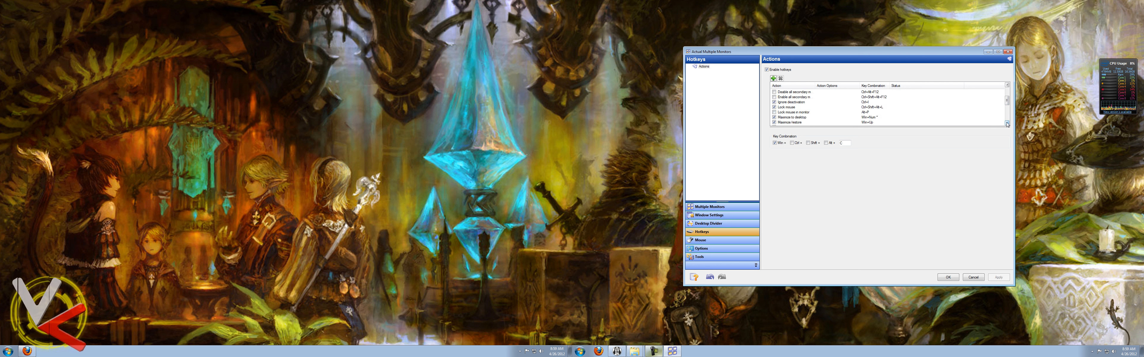
# Step: Select a hotkey action in the list to display its key combination
pyautogui.click(792, 97)
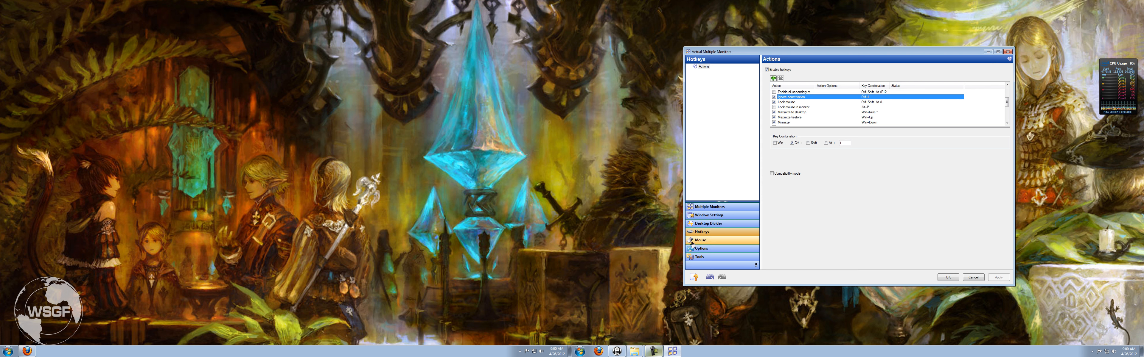
# Step: Show the Mouse Actions and Drag and Scroll settings pages
pyautogui.click(700, 240)
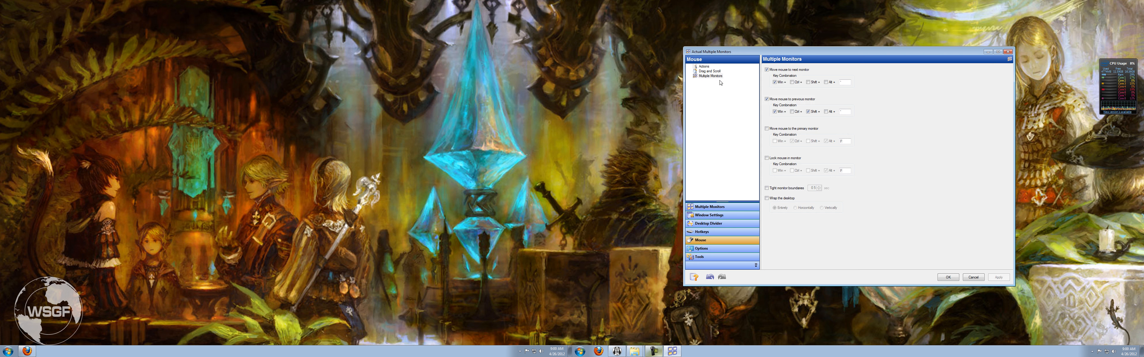
pyautogui.click(706, 71)
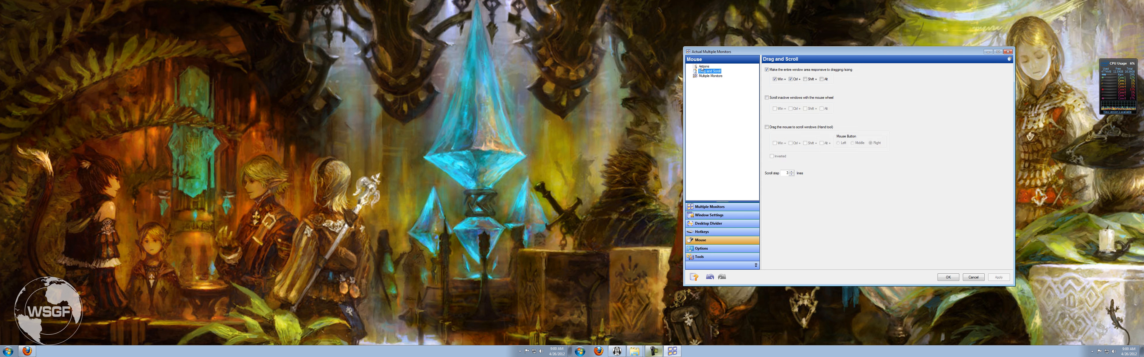
pyautogui.click(703, 65)
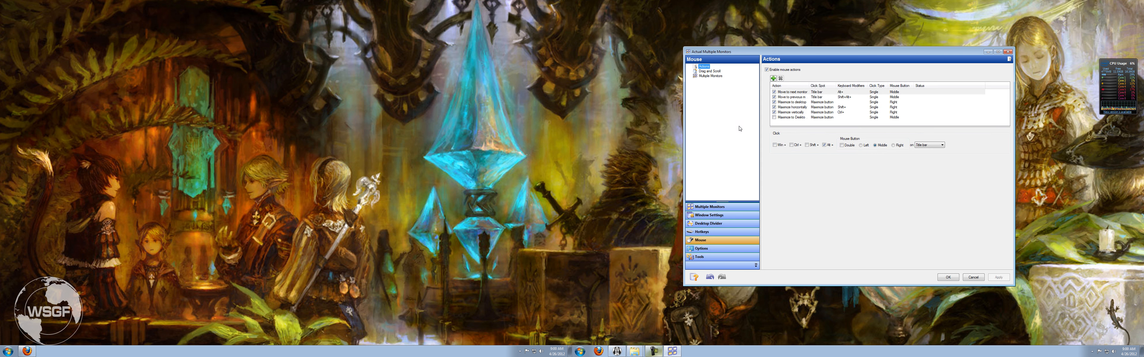
pyautogui.click(706, 71)
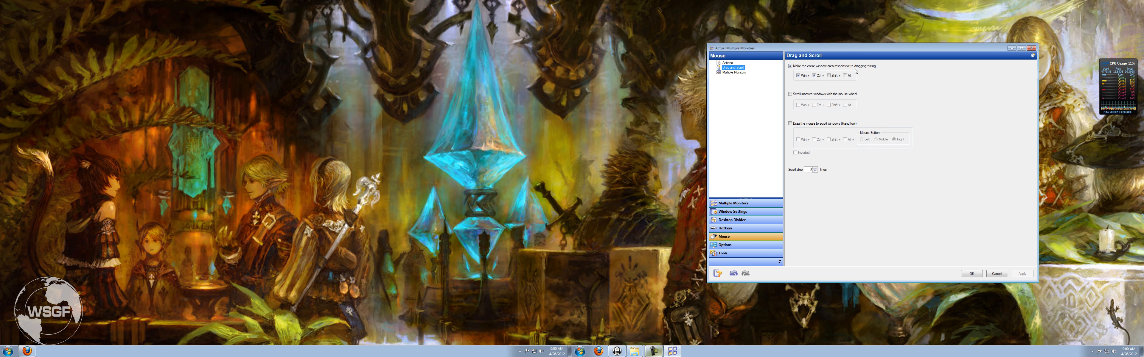
pyautogui.moveTo(893, 75)
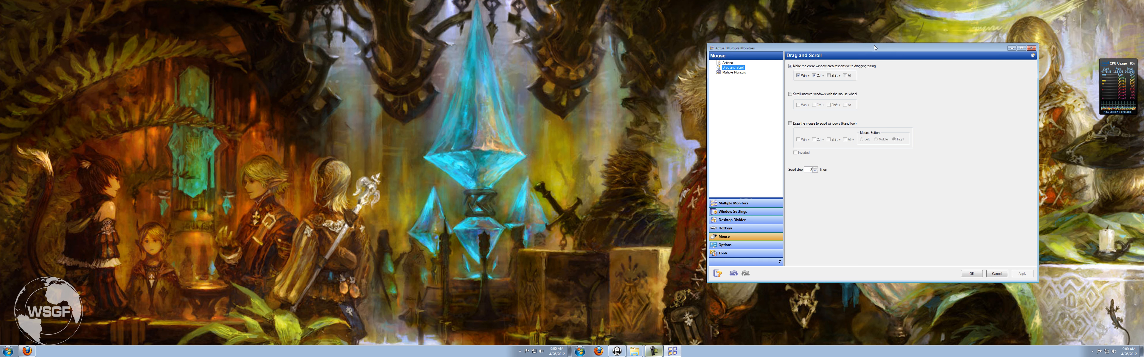
# Step: Move the configuration window around the desktop using the drag-anywhere modifier
pyautogui.moveTo(875, 48); pyautogui.dragTo(881, 43)
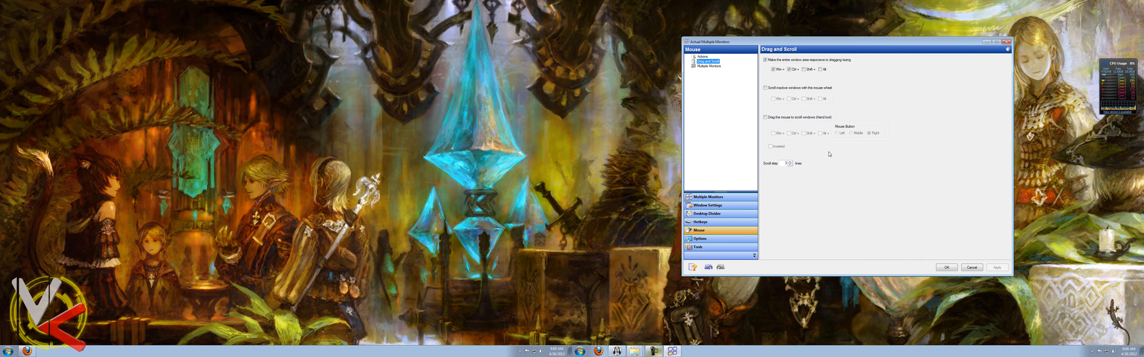
pyautogui.moveTo(829, 107)
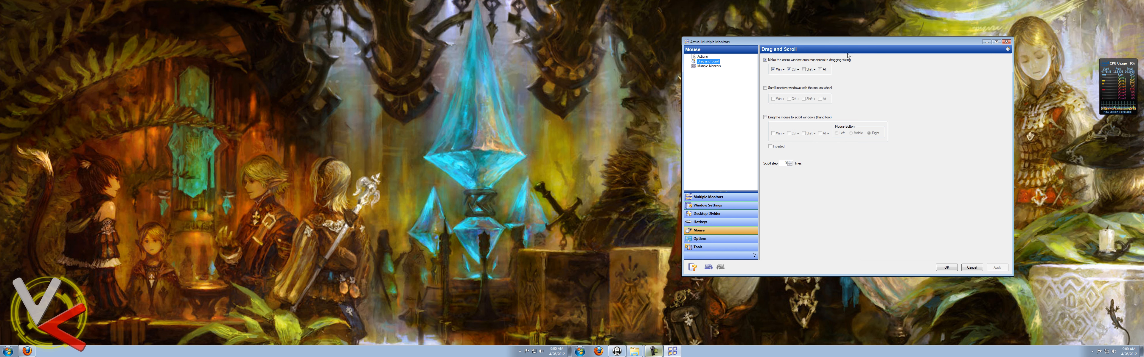
pyautogui.moveTo(971, 46)
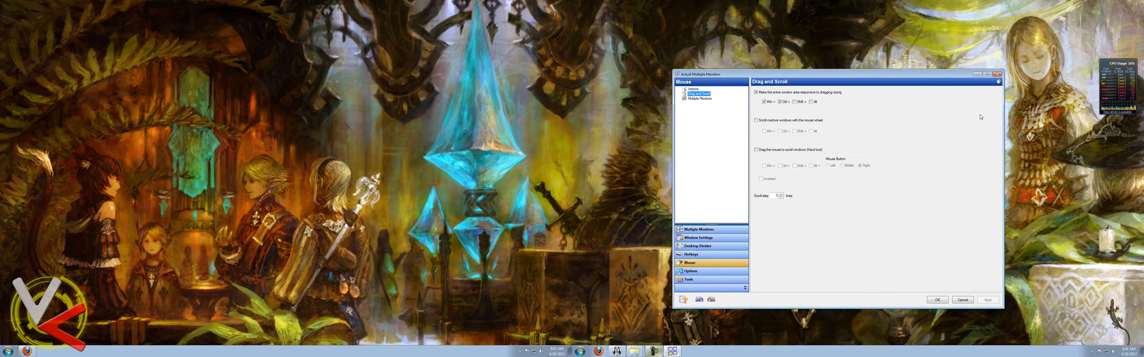
pyautogui.click(780, 102)
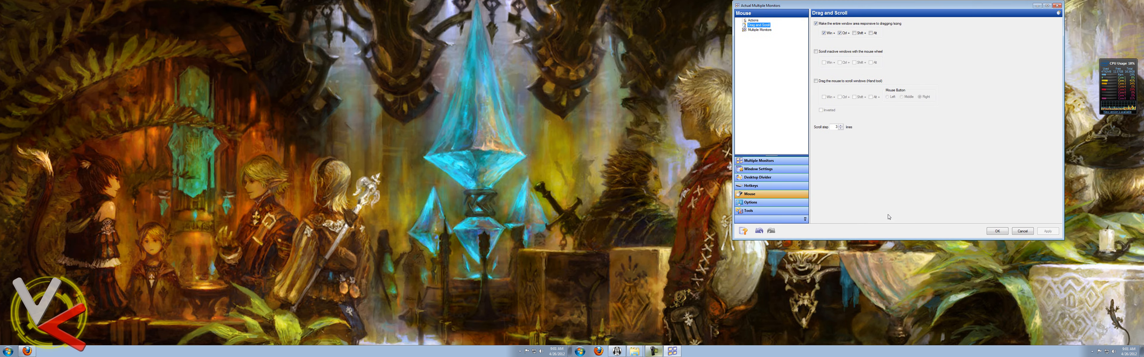
pyautogui.moveTo(896, 7); pyautogui.dragTo(850, 110)
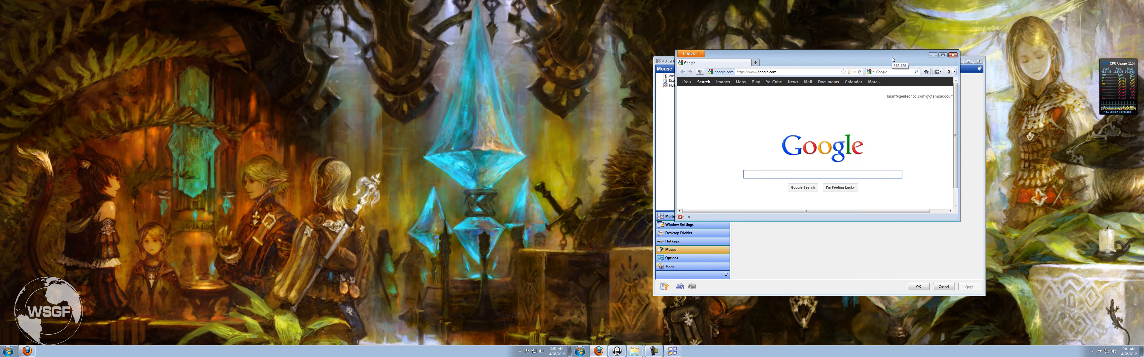
# Step: Right-drag the Firefox Google window from inside it to new spots over the settings window
pyautogui.rightClick(598, 351)
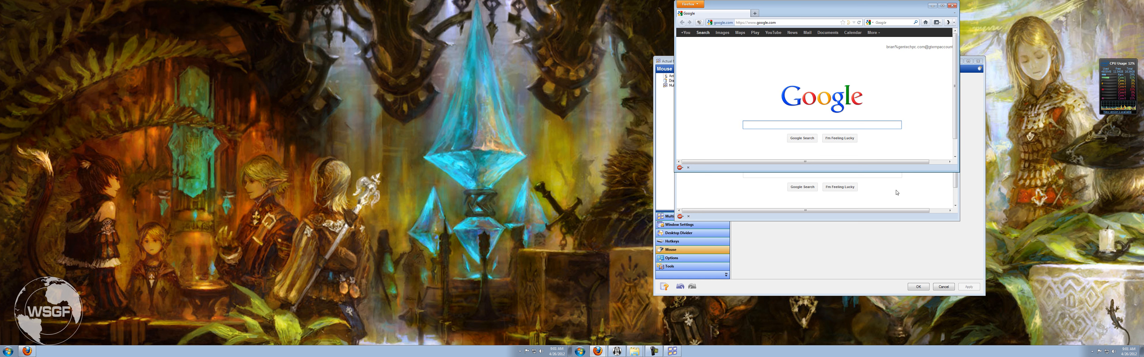
pyautogui.click(821, 125)
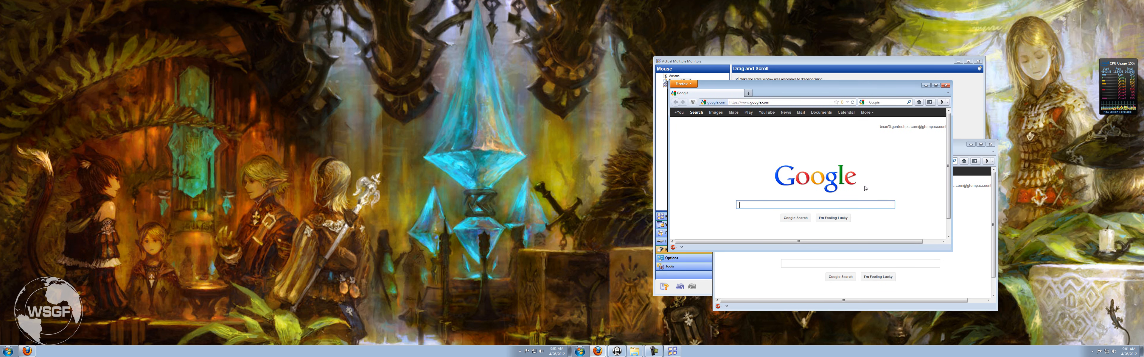
pyautogui.moveTo(682, 93); pyautogui.dragTo(665, 157)
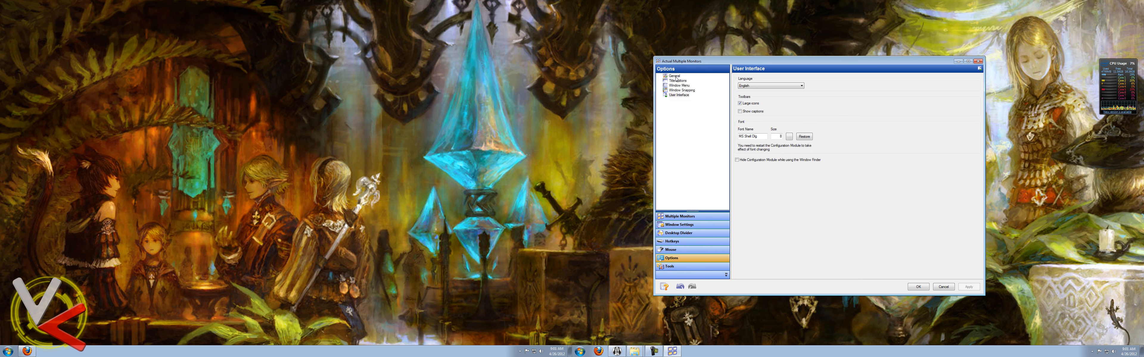
# Step: Review the General, Title Buttons, Window Menu and Window Snapping option pages, ending on User Interface
pyautogui.click(670, 75)
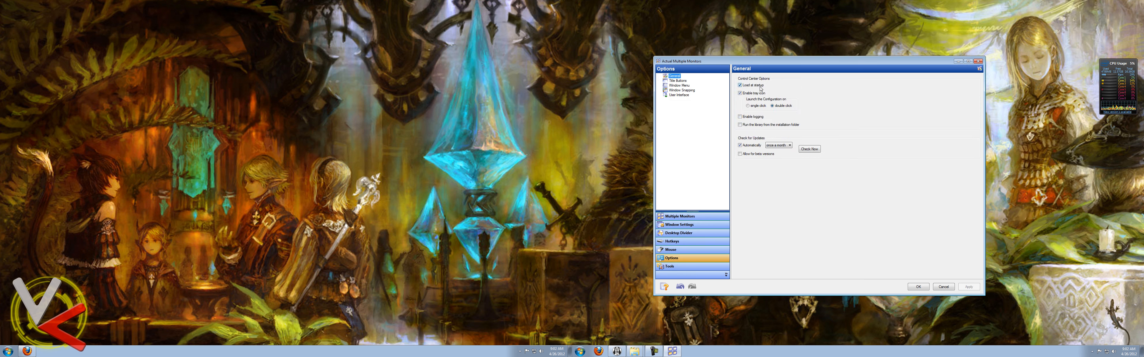
pyautogui.click(674, 81)
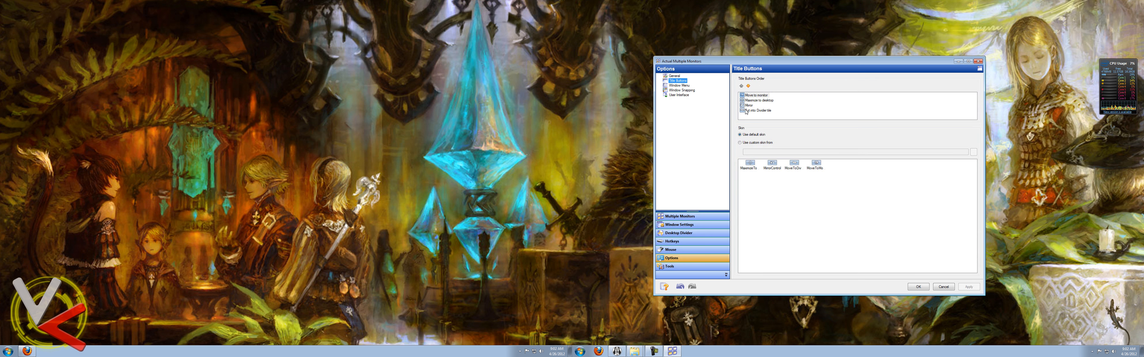
pyautogui.click(678, 85)
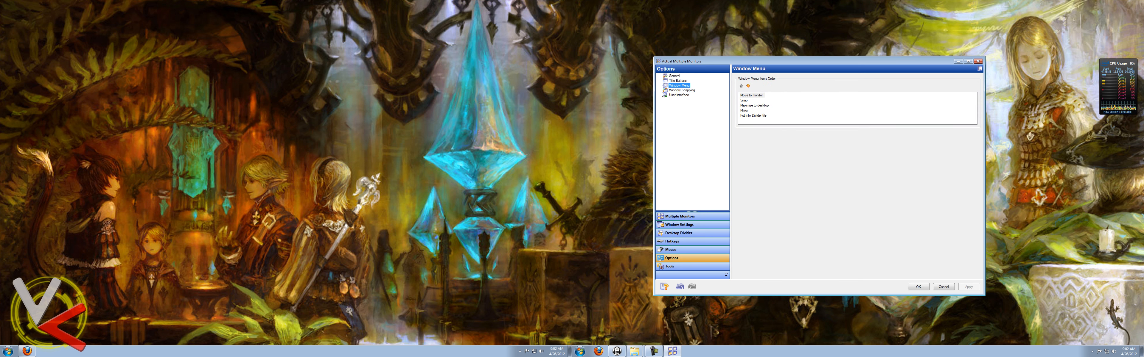
pyautogui.click(679, 90)
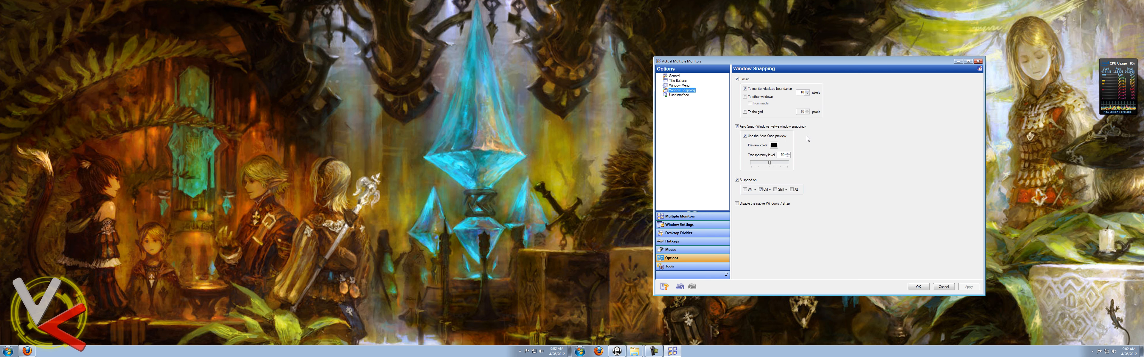
pyautogui.moveTo(792, 137)
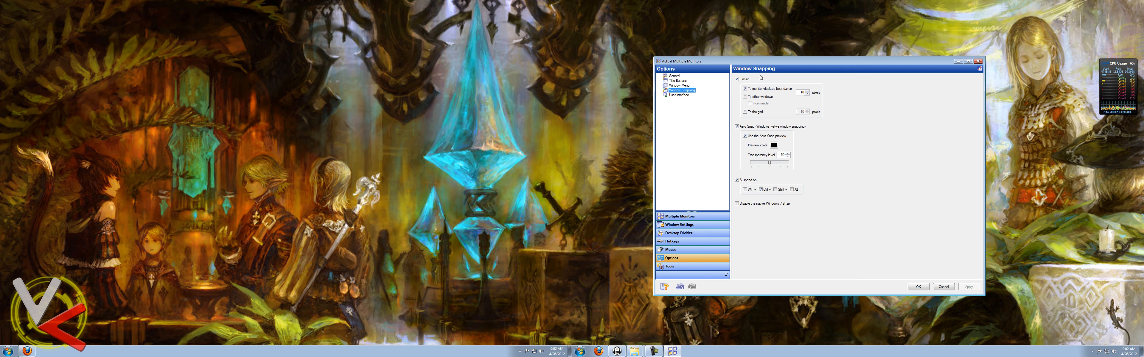
pyautogui.click(678, 95)
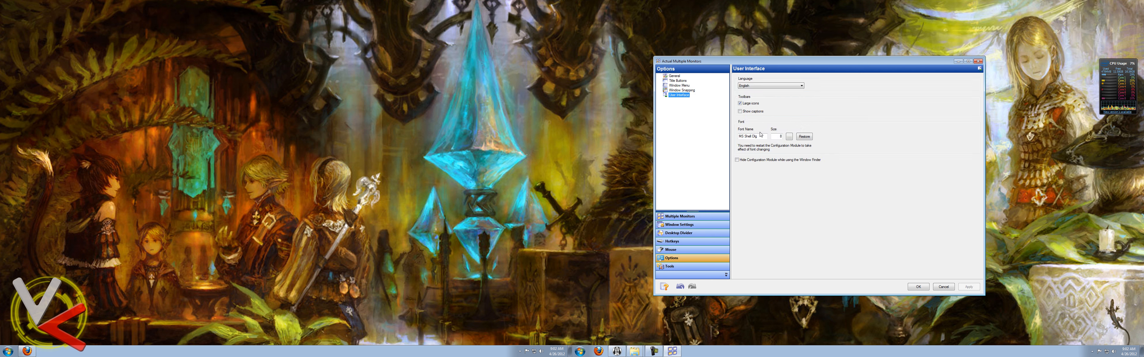
pyautogui.click(669, 266)
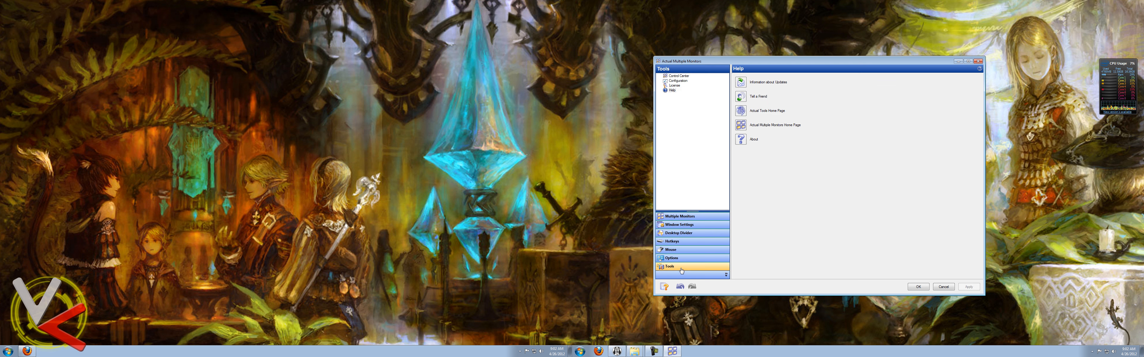
pyautogui.click(678, 75)
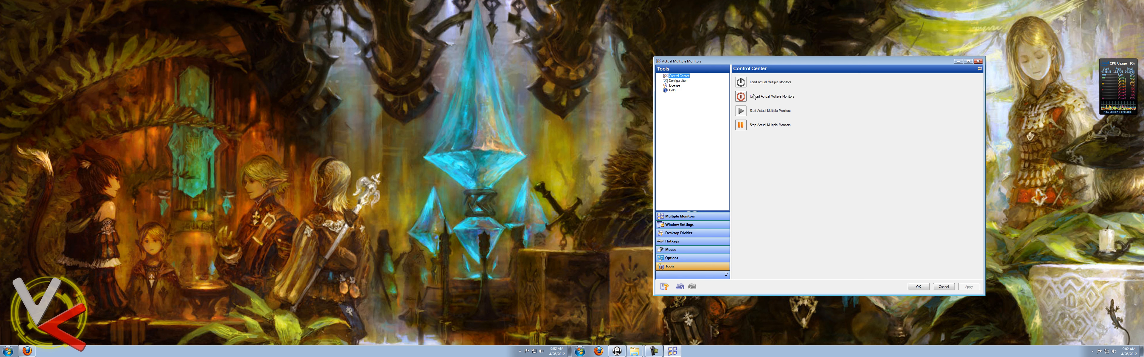
pyautogui.click(678, 80)
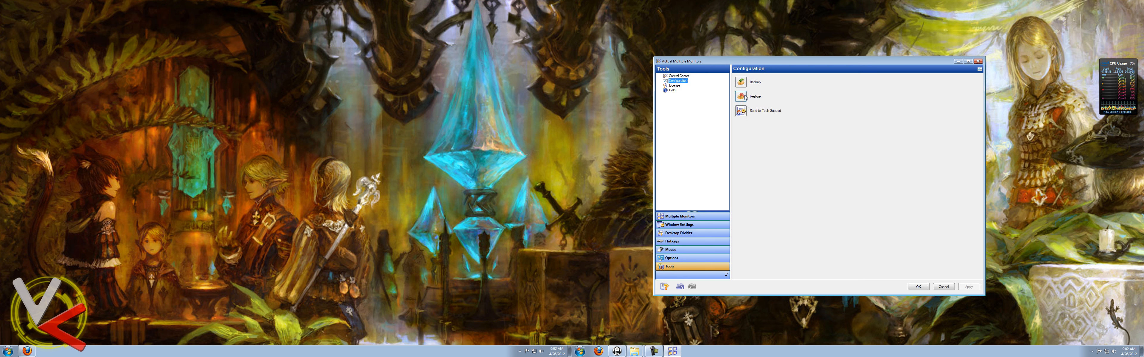
pyautogui.click(672, 91)
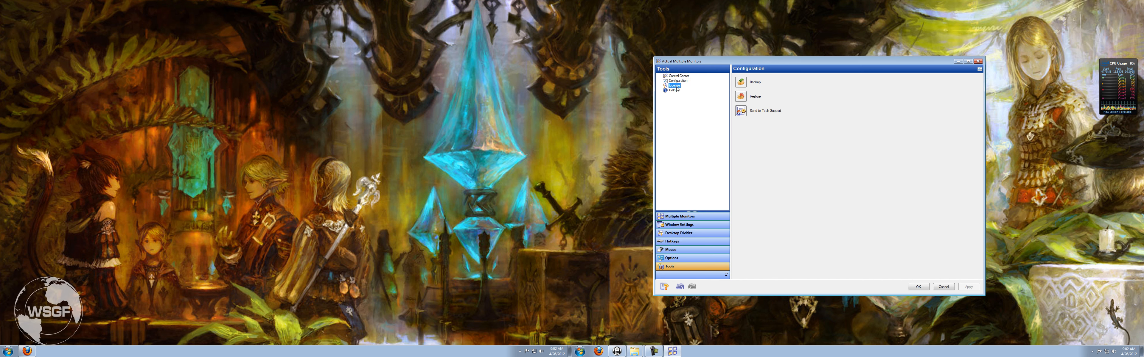
pyautogui.click(673, 90)
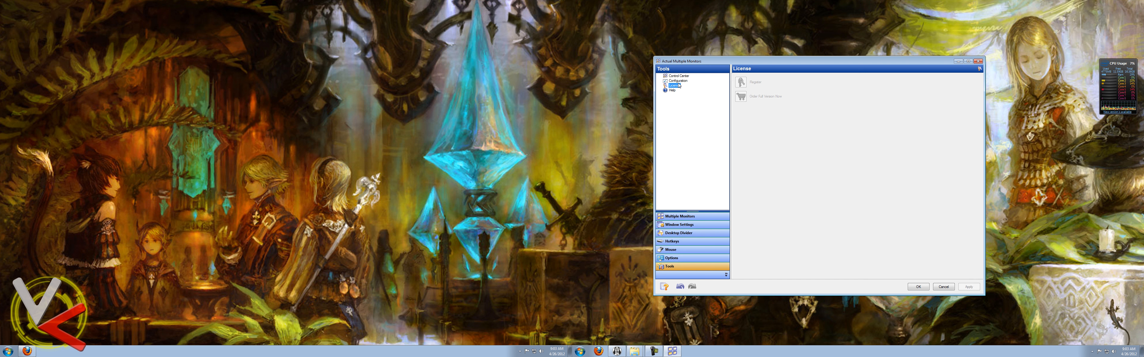
pyautogui.moveTo(685, 94)
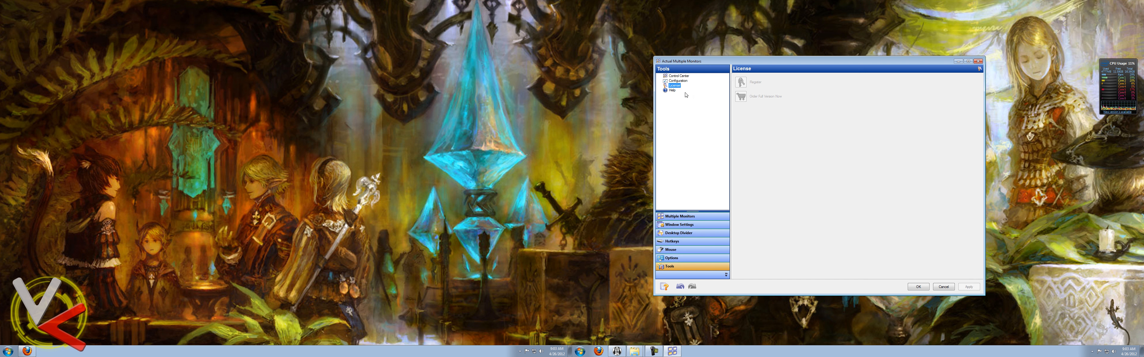
pyautogui.click(670, 258)
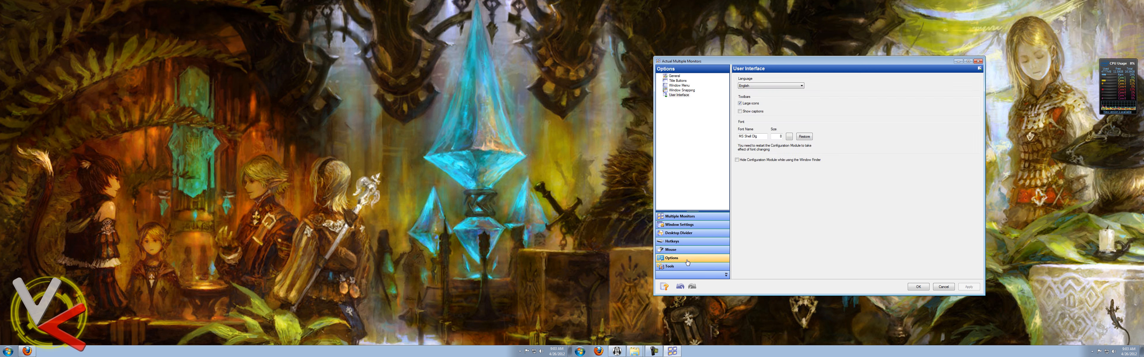